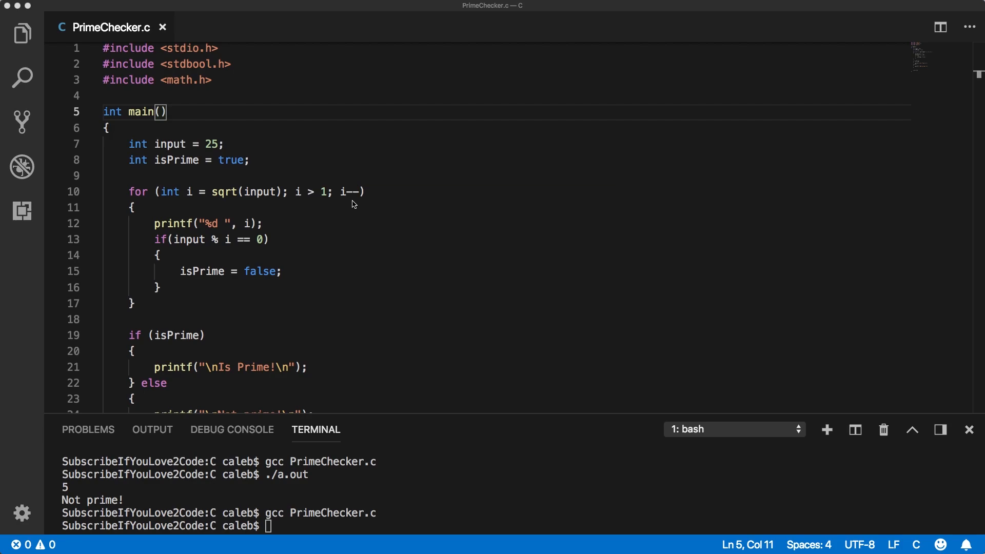
{"action": "mouse_move", "coordinate": [299, 283]}
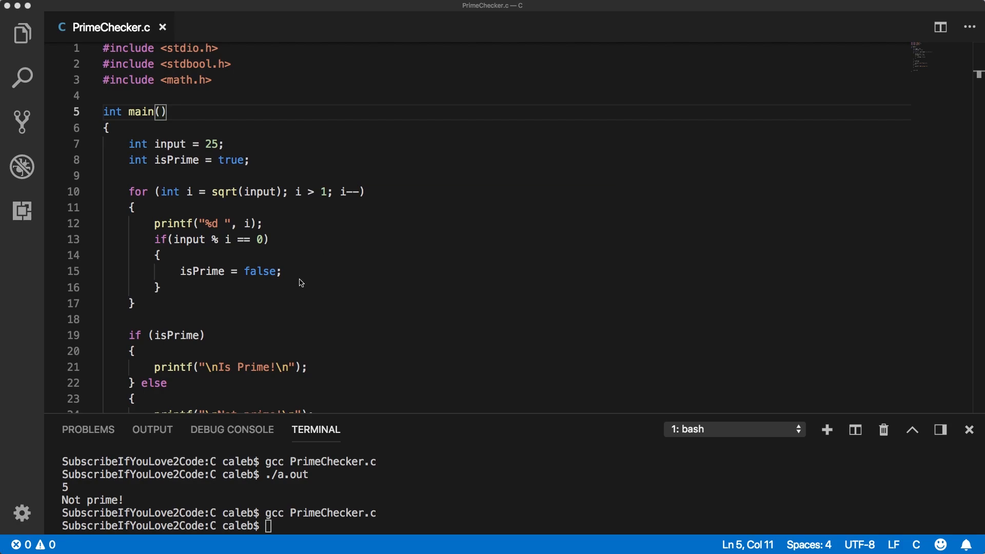
{"action": "mouse_move", "coordinate": [141, 367]}
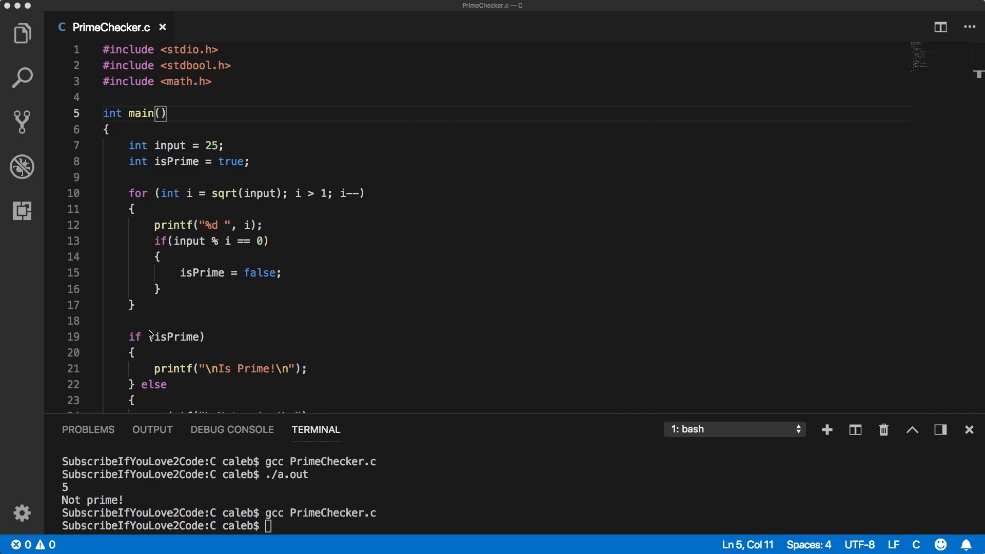
- Write two // comments above main: get input from user, print all primes down to 2
{"action": "left_click", "coordinate": [125, 97]}
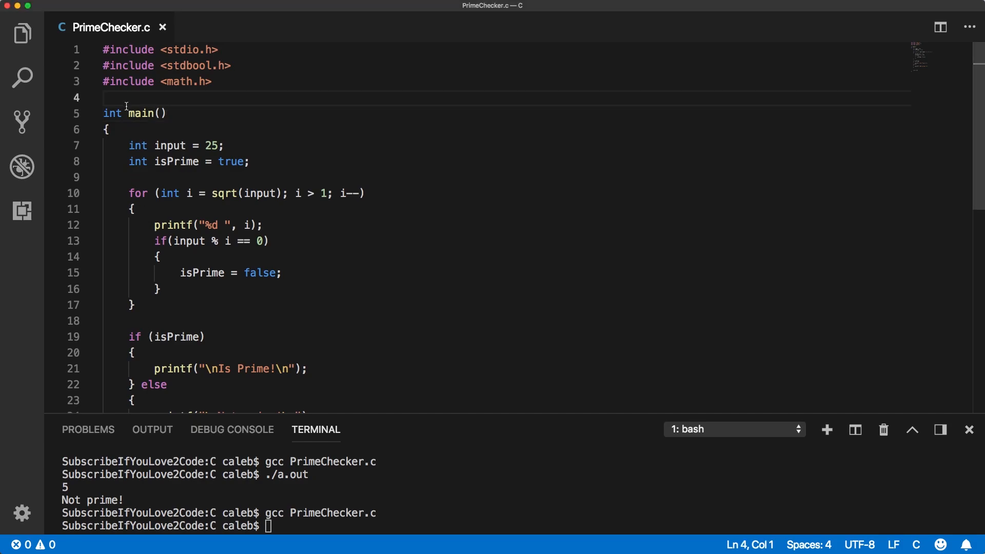
{"action": "type", "text": "//"}
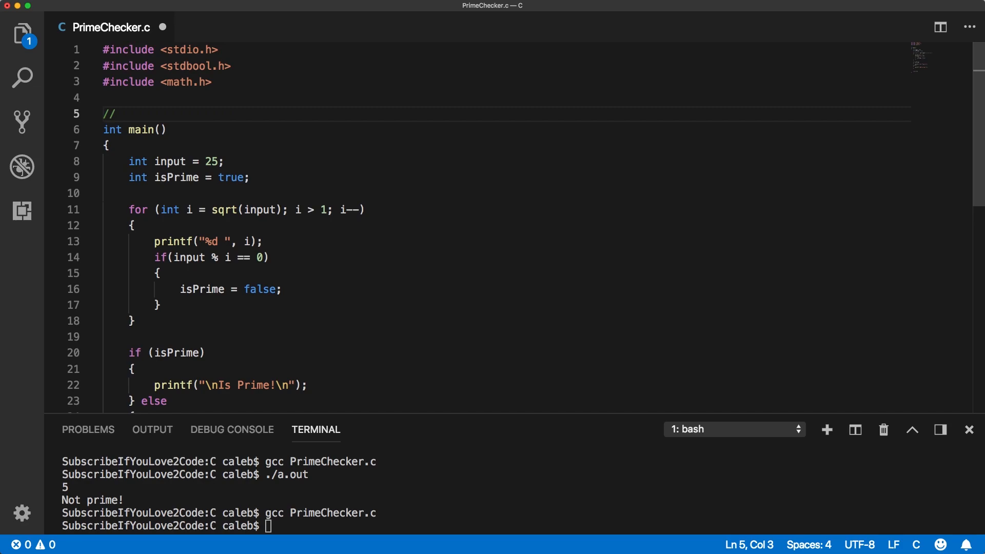
{"action": "type", "text": "get input i"}
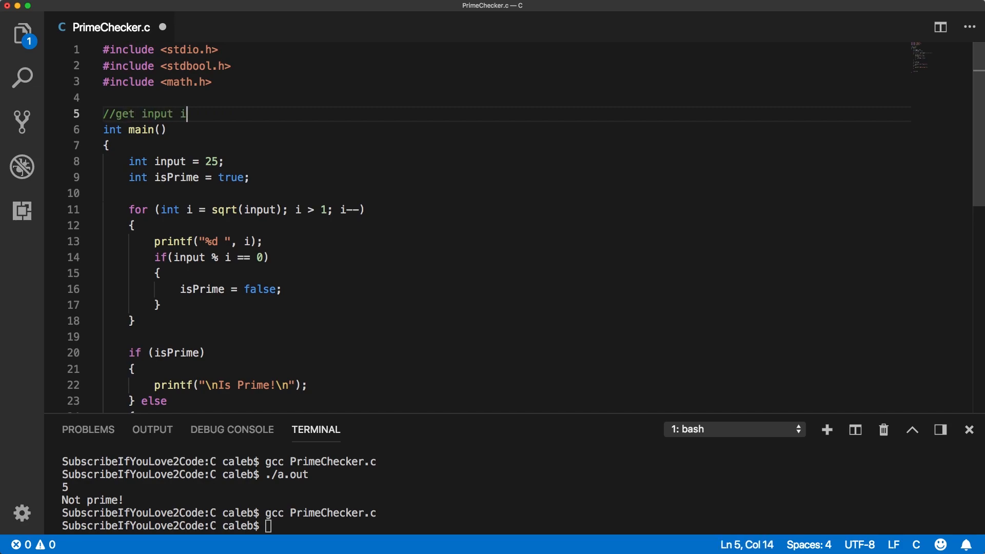
{"action": "type", "text": "rom user"}
{"action": "type", "text": "//print all primes from that n"}
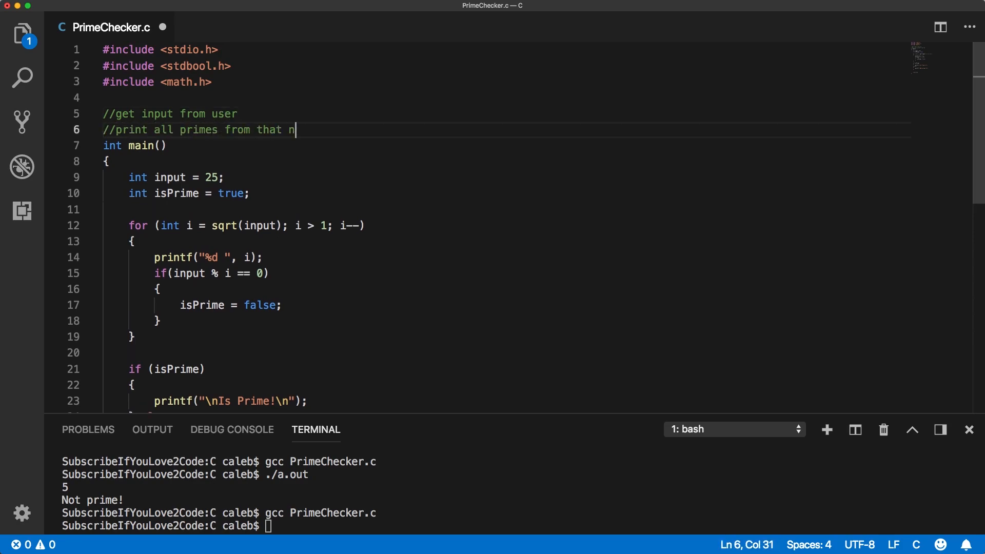
{"action": "type", "text": "umber down to zero"}
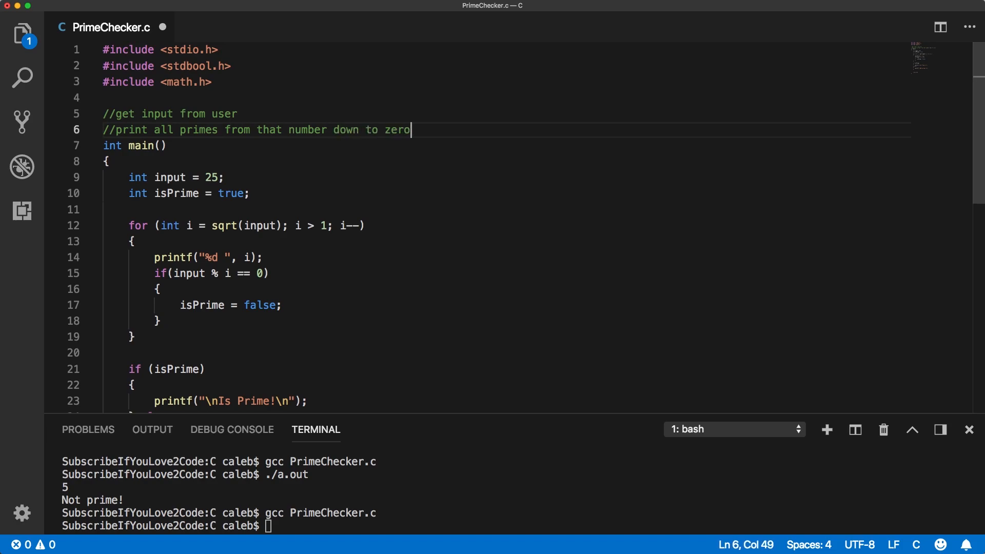
{"action": "type", "text": "(down )"}
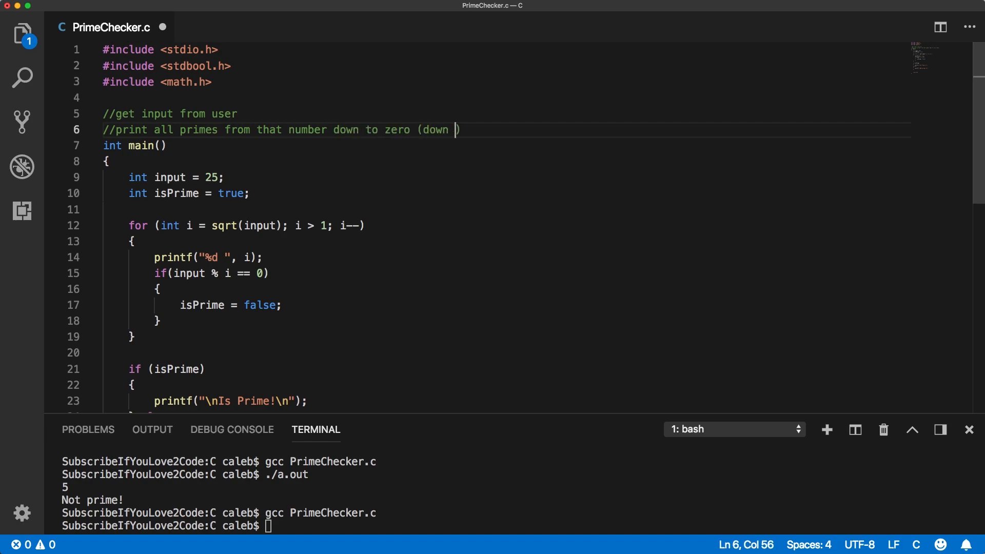
{"action": "type", "text": "to 2"}
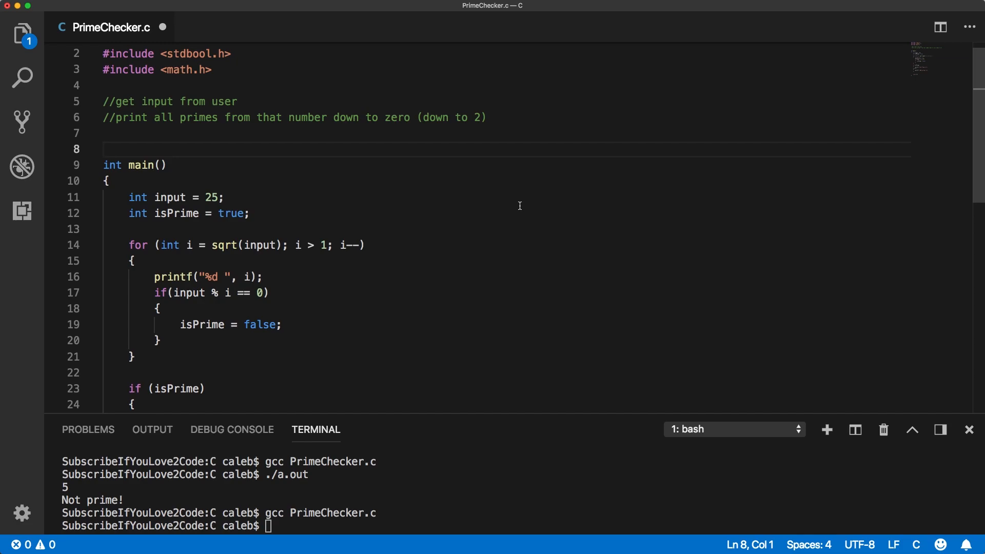
{"action": "mouse_move", "coordinate": [477, 284]}
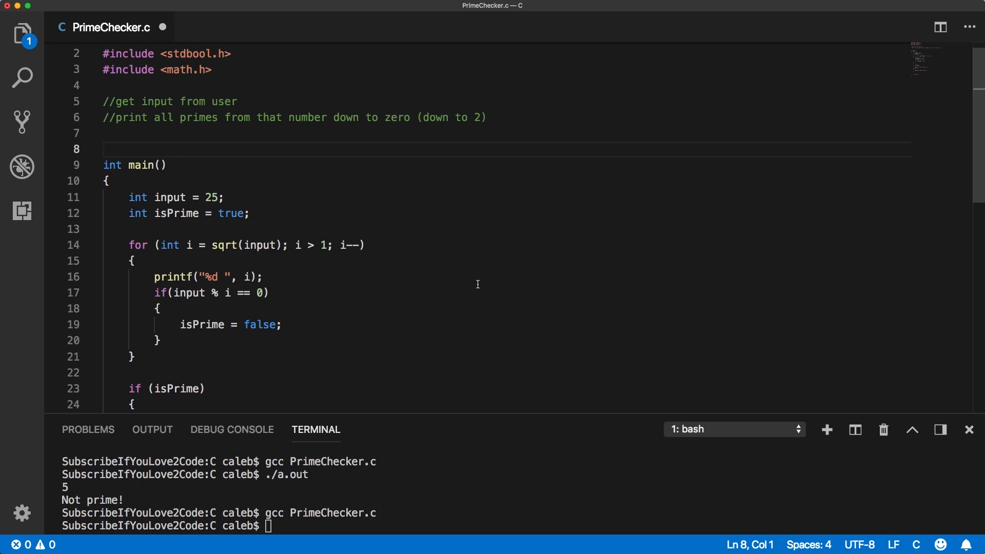
- Define a bool isPrime() function above main and move main's divisor loop into it
{"action": "scroll", "scroll_direction": "down", "scroll_amount": 3}
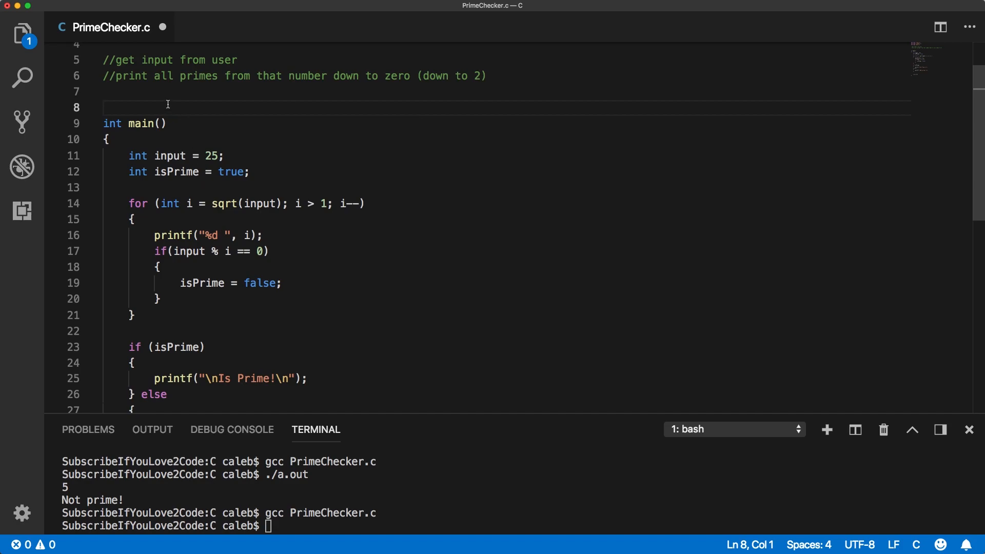
{"action": "type", "text": "int"}
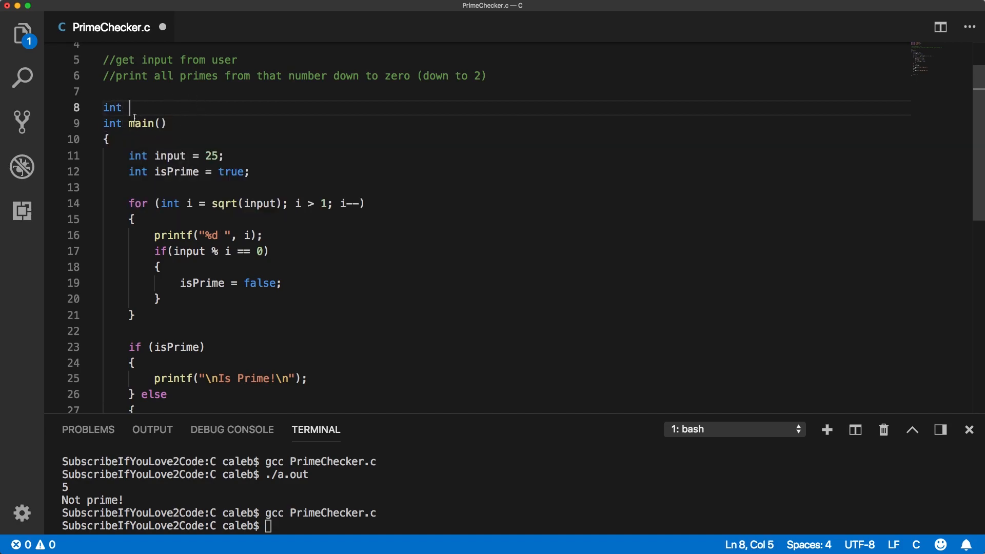
{"action": "mouse_move", "coordinate": [198, 104]}
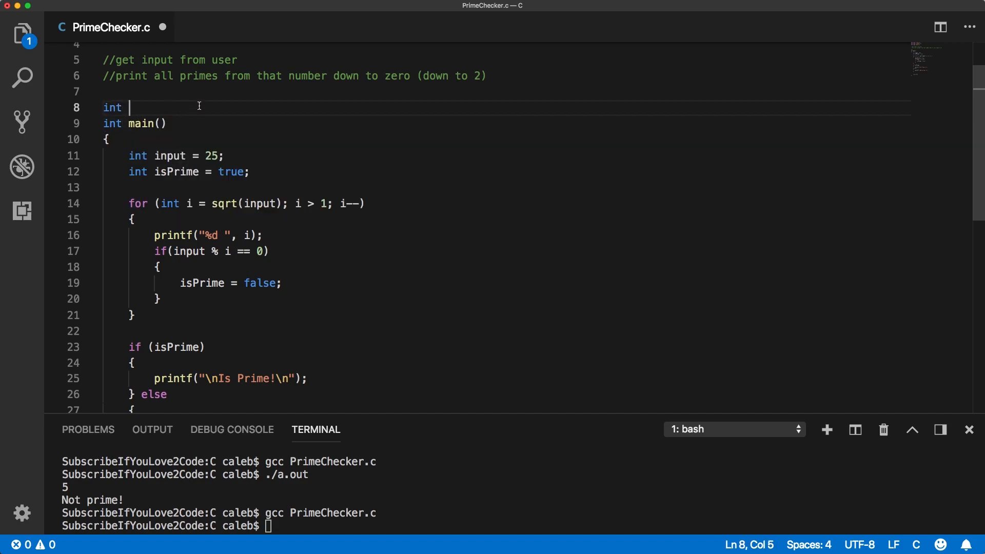
{"action": "type", "text": "isPrime("}
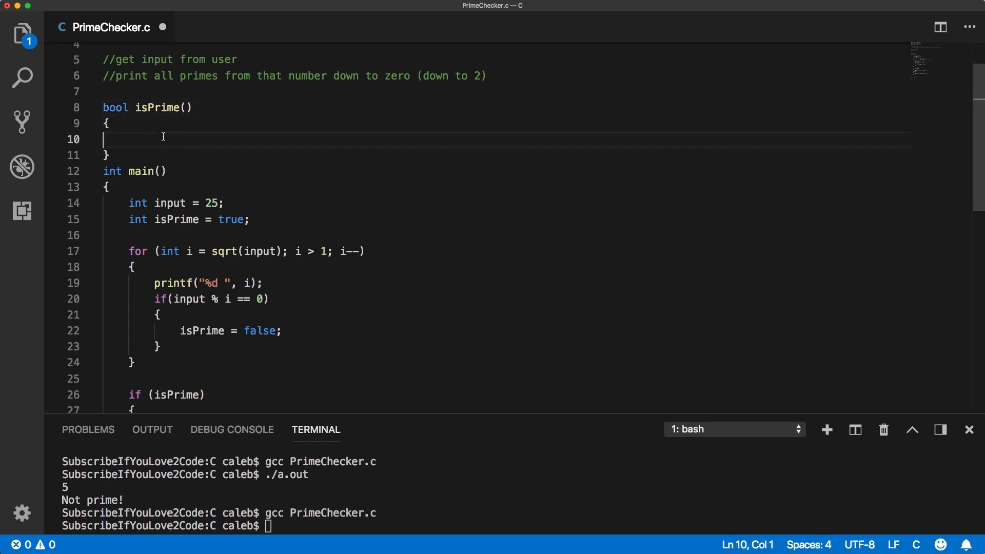
{"action": "key", "text": "enter"}
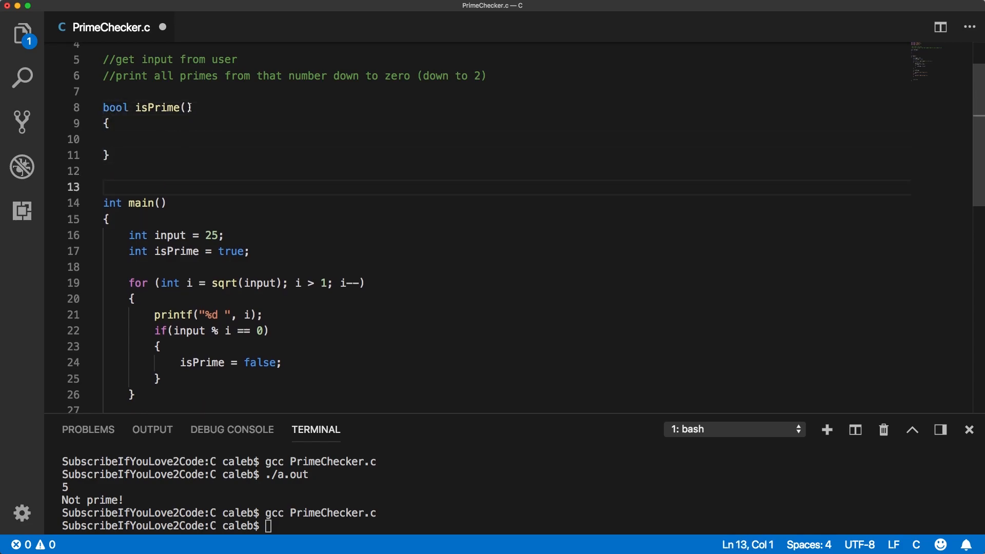
{"action": "scroll", "scroll_direction": "down", "scroll_amount": 3}
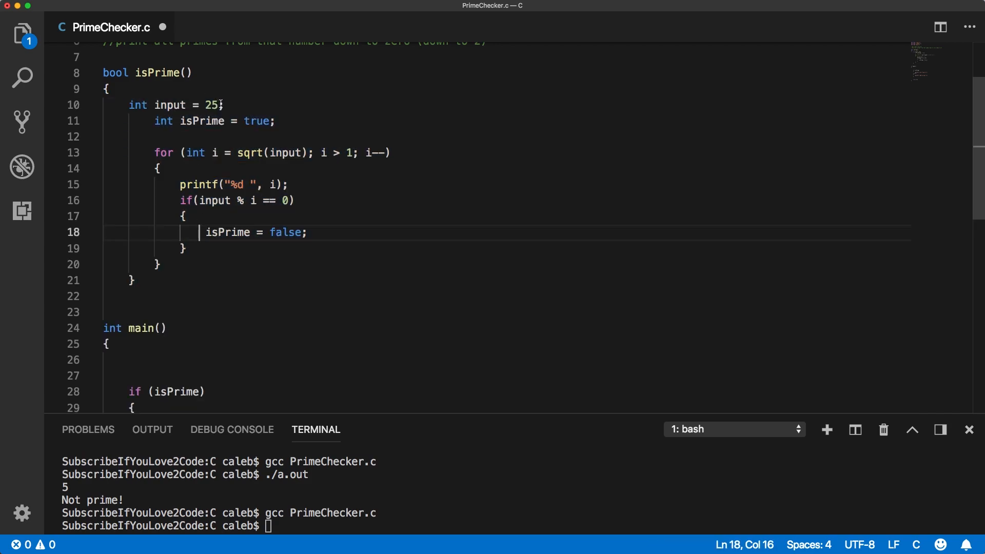
- Give isPrime an int input parameter and remove the leftover input and flag declarations
{"action": "type", "text": "int"}
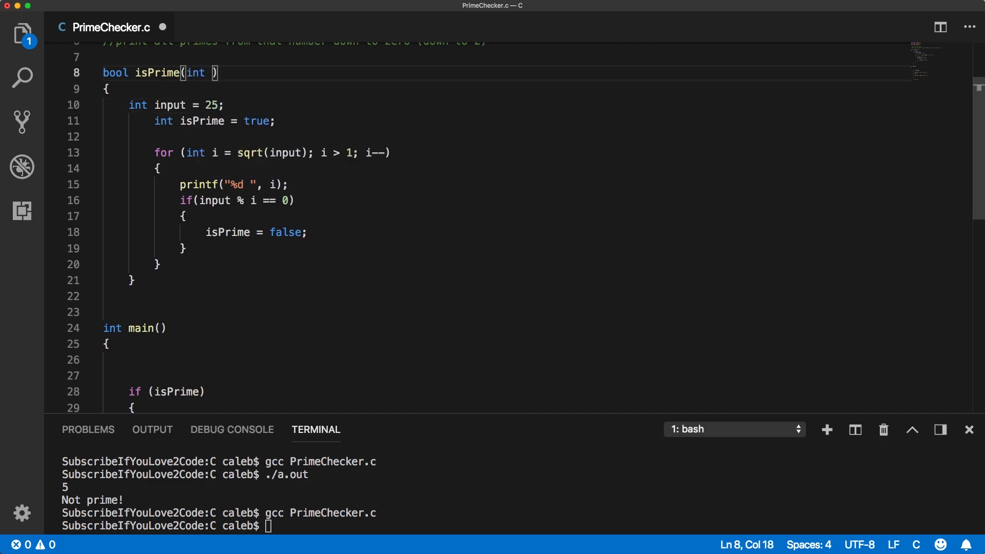
{"action": "type", "text": "input"}
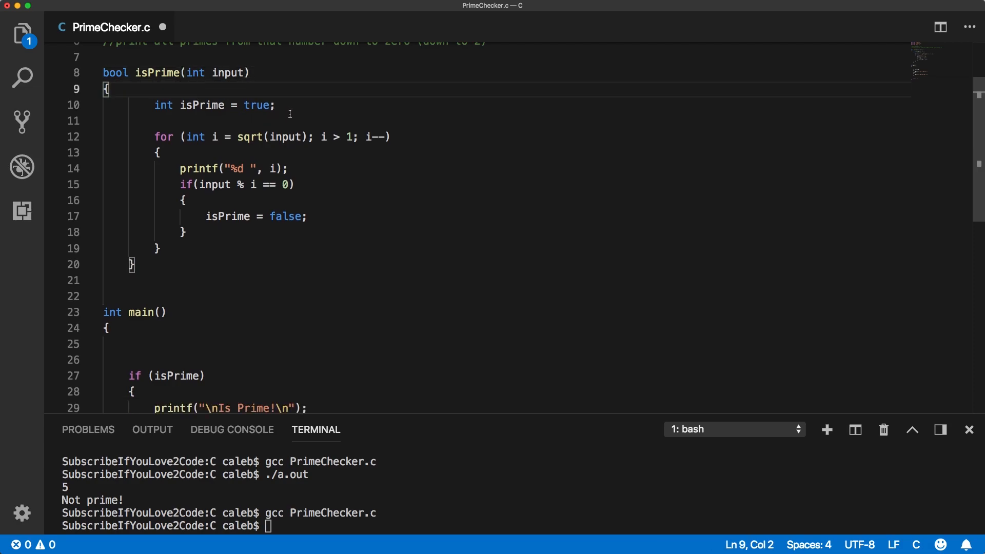
{"action": "left_click_drag", "start_coordinate": [112, 89], "coordinate": [275, 104]}
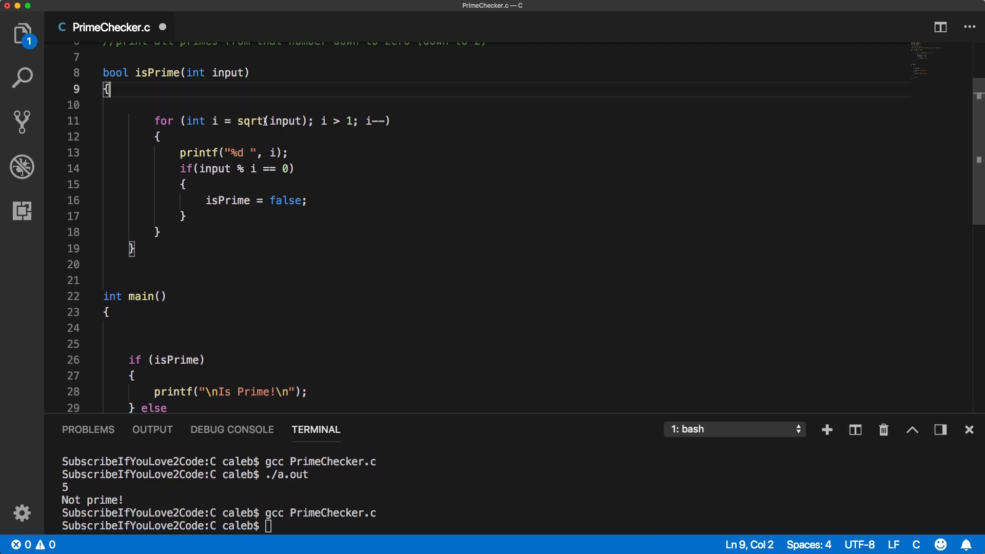
- Replace isPrime = false with return false; and add return true; after the loop
{"action": "left_click", "coordinate": [304, 200]}
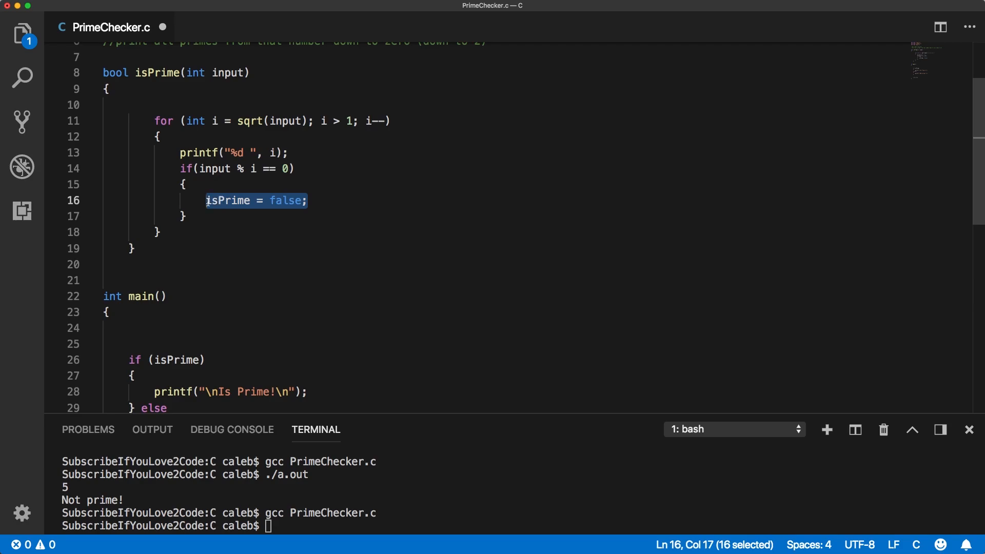
{"action": "type", "text": "return false;"}
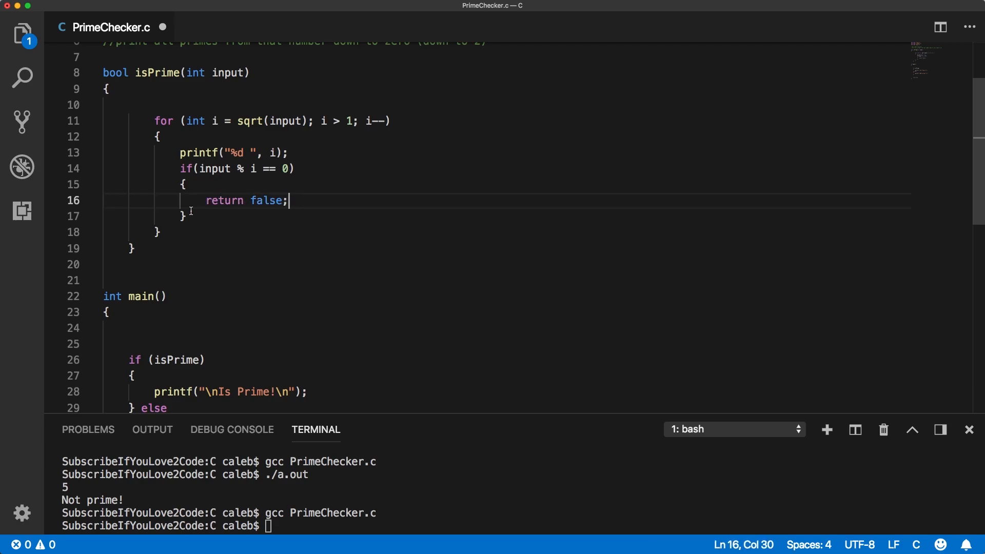
{"action": "type", "text": "return tru"}
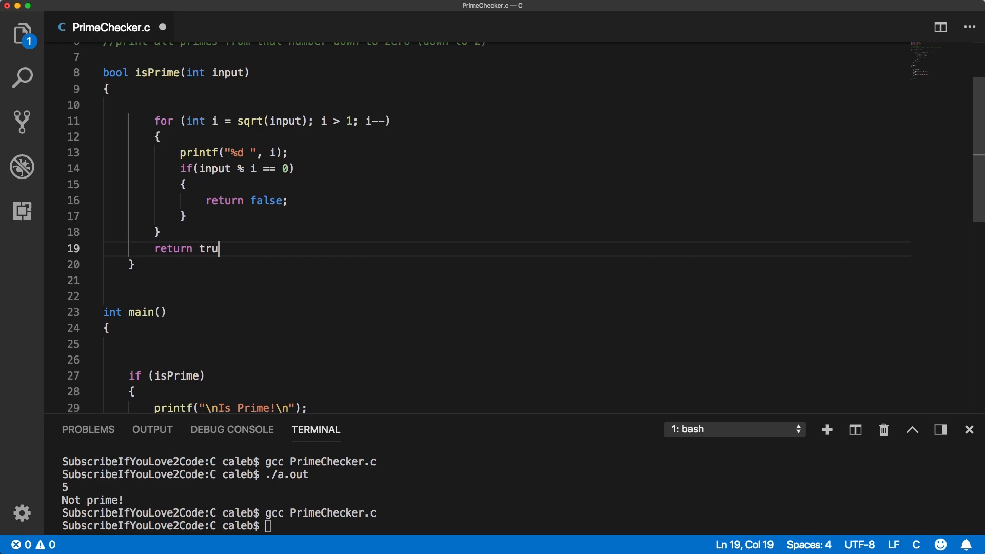
{"action": "type", "text": "e;"}
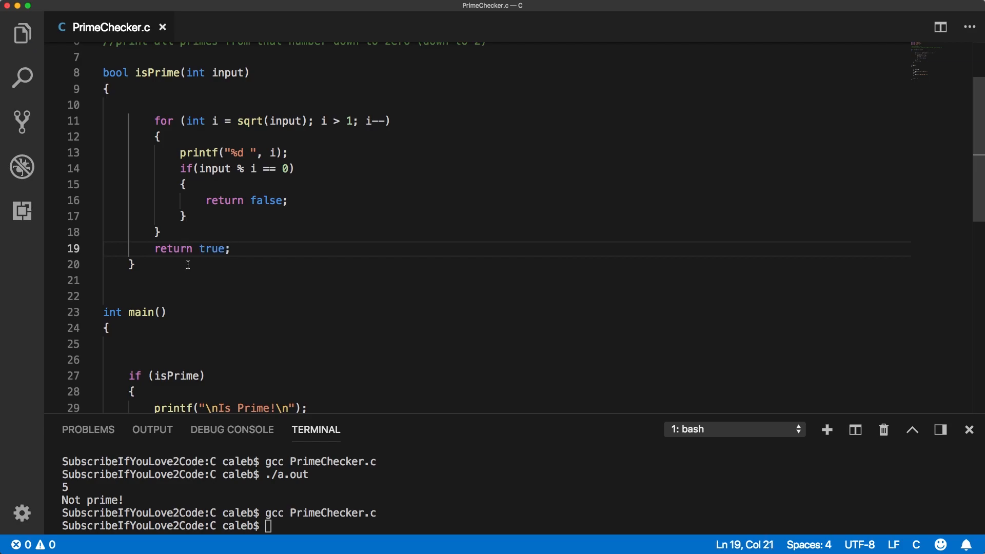
{"action": "scroll", "scroll_direction": "down", "scroll_amount": 3}
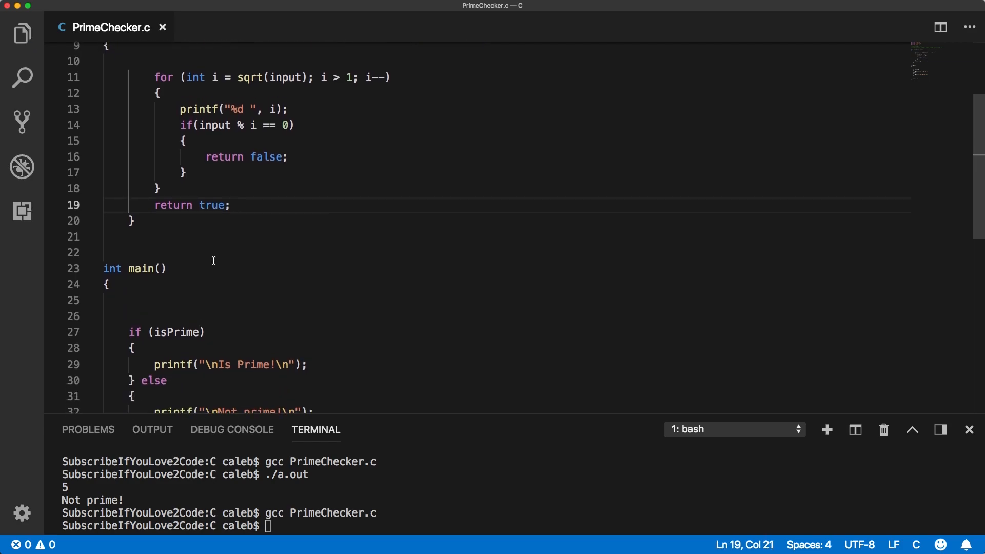
{"action": "left_click", "coordinate": [147, 314]}
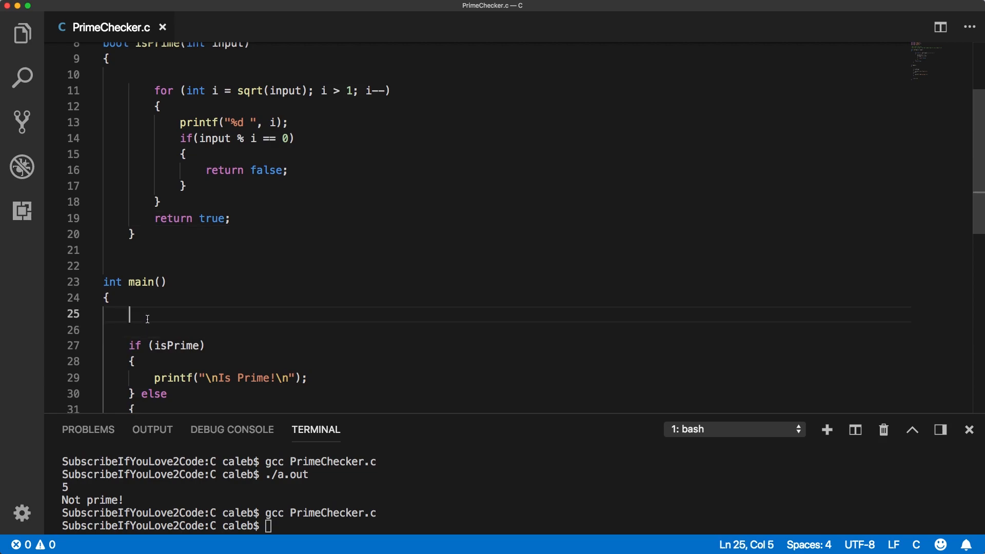
- In main store isPrime(25) in bool prime and branch on if (prime)
{"action": "type", "text": "bool prime = isPrime(25);"}
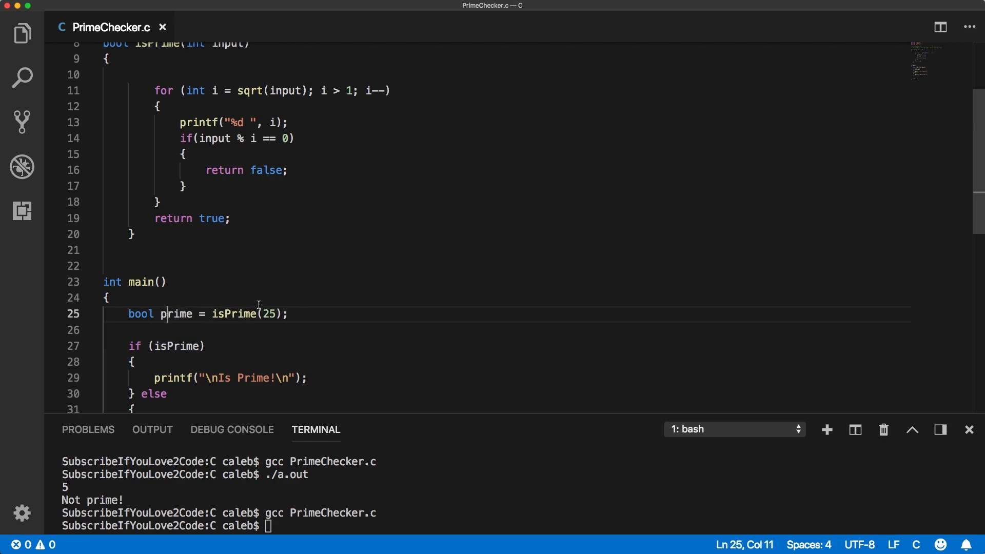
{"action": "mouse_move", "coordinate": [196, 318]}
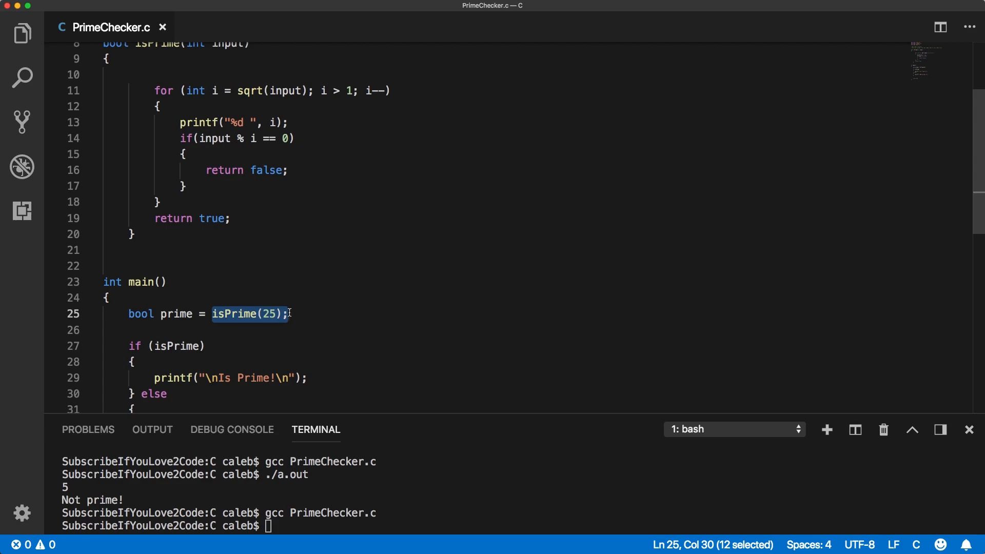
{"action": "left_click", "coordinate": [197, 314]}
{"action": "type", "text": "gcc PrimeChecker.c"}
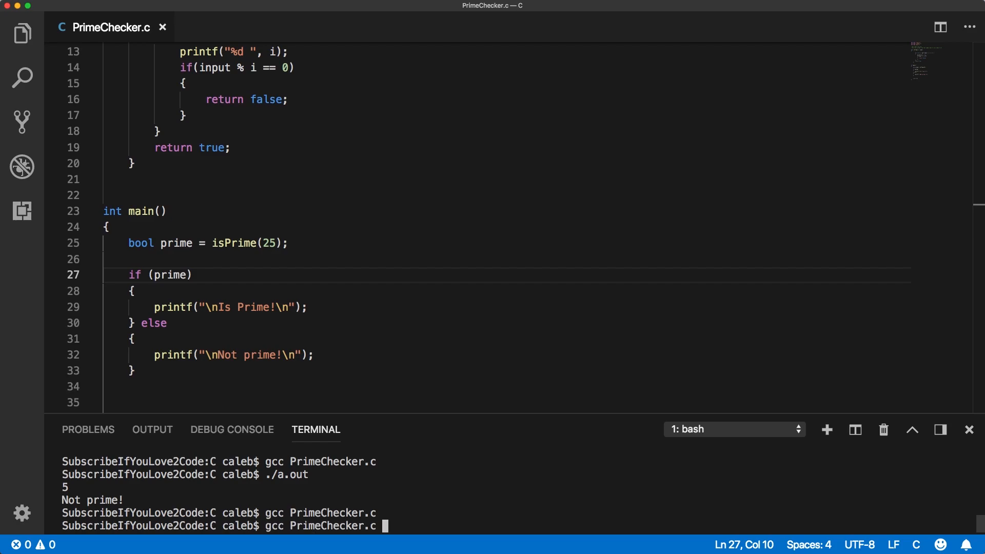
- Compile and run PrimeChecker.c testing 17, which prints Is Prime!
{"action": "key", "text": "Return"}
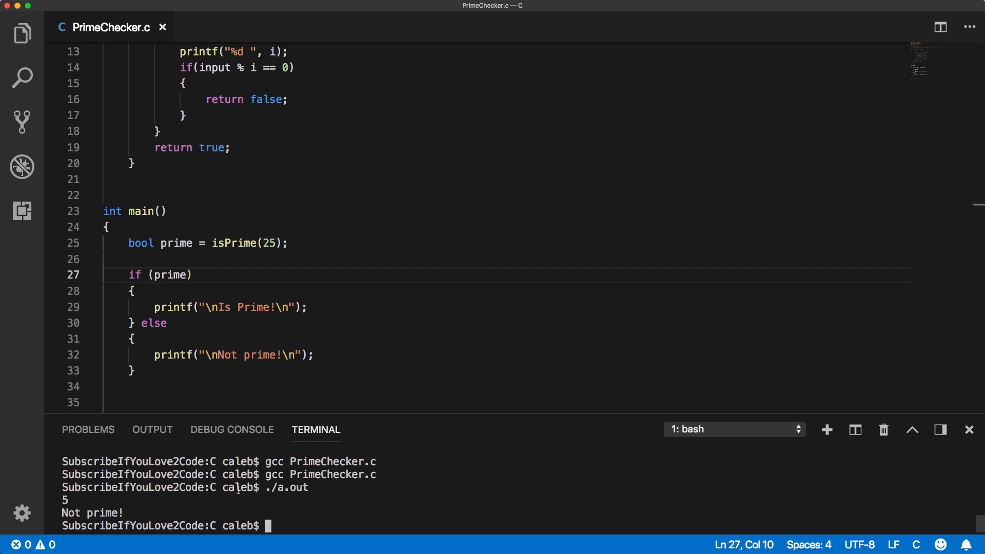
{"action": "scroll", "scroll_direction": "up", "scroll_amount": 3}
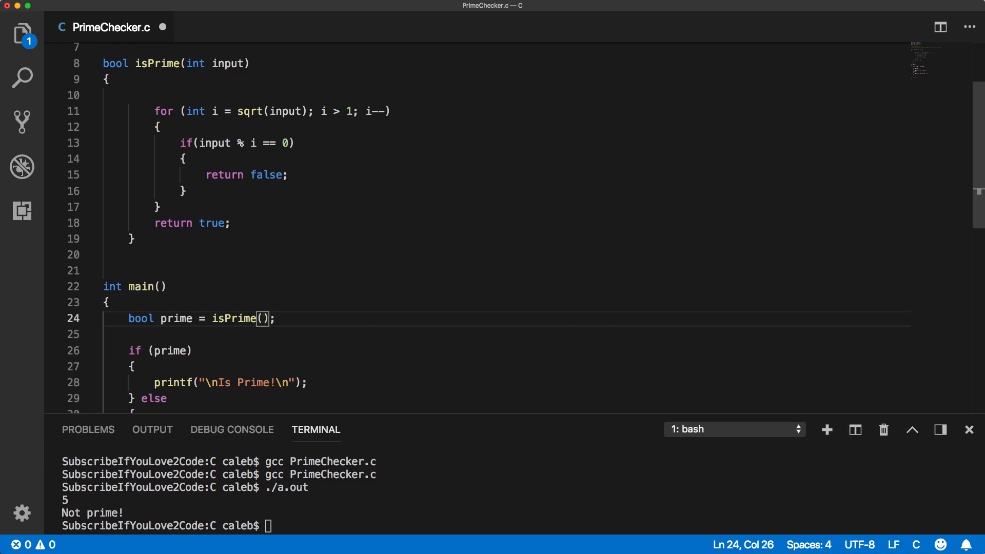
{"action": "type", "text": "17"}
{"action": "left_click", "coordinate": [519, 525]}
{"action": "type", "text": "gcc PrimeChecker.c"}
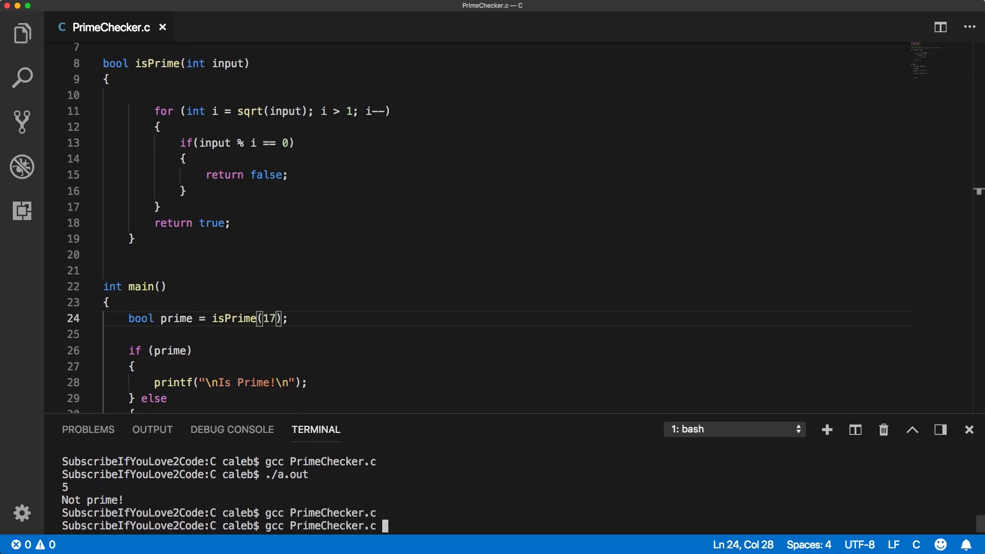
{"action": "key", "text": "Return"}
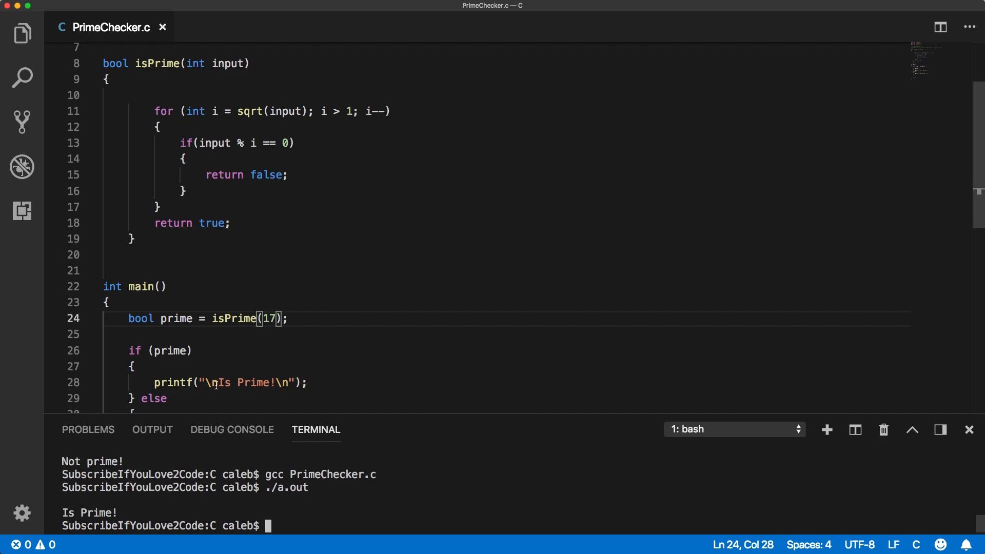
{"action": "scroll", "scroll_direction": "down", "scroll_amount": 3}
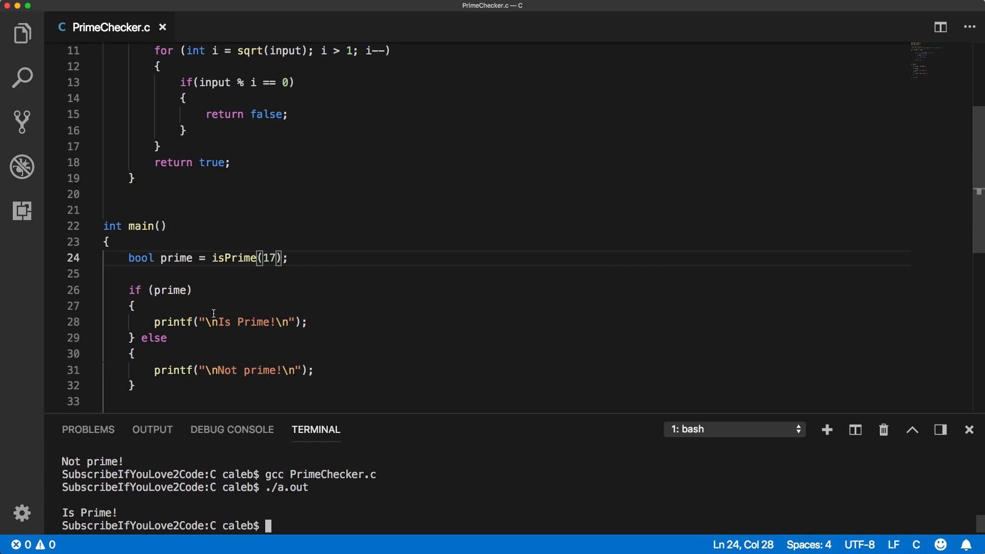
{"action": "scroll", "scroll_direction": "up", "scroll_amount": 3}
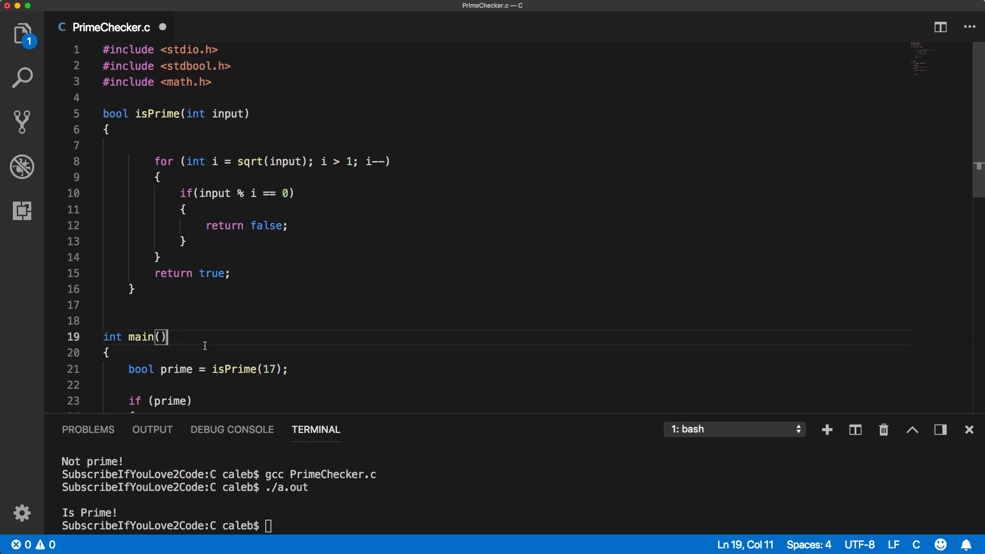
- In main add comments, declare int input and read it with scanf using %d
{"action": "left_click", "coordinate": [110, 351]}
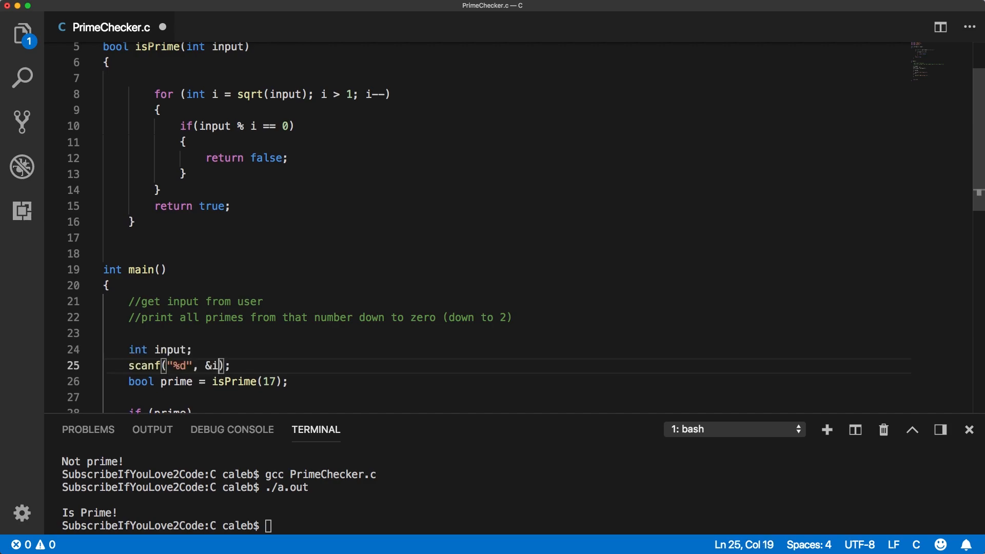
{"action": "type", "text": "n"}
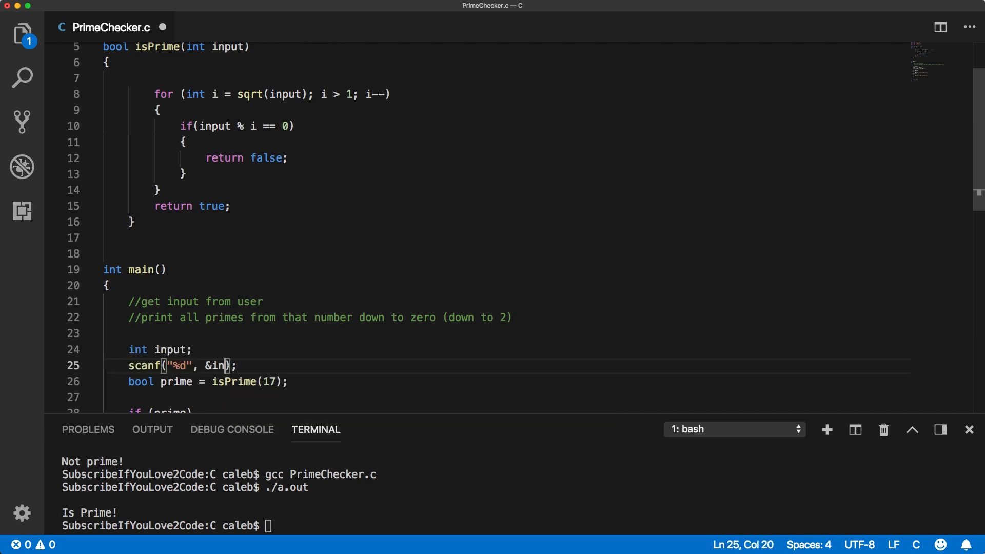
{"action": "type", "text": "put"}
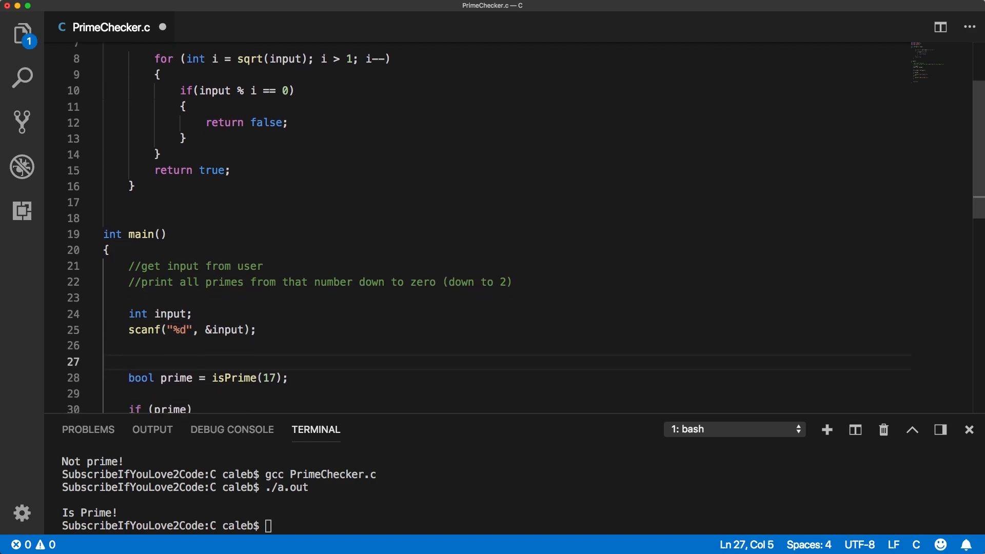
{"action": "type", "text": "for ("}
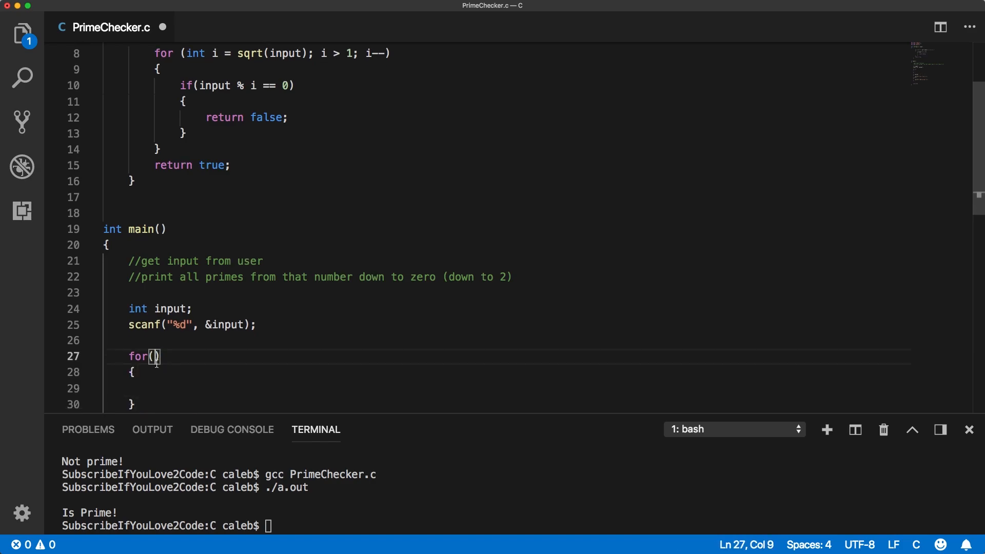
- Write a for loop counting int i down from input while i > 1
{"action": "scroll", "scroll_direction": "down", "scroll_amount": 3}
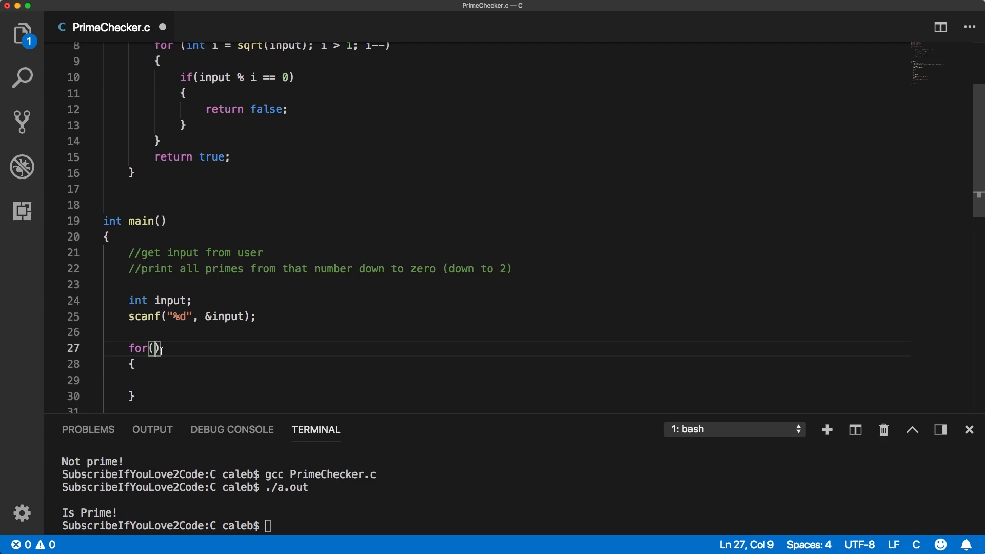
{"action": "type", "text": "int i"}
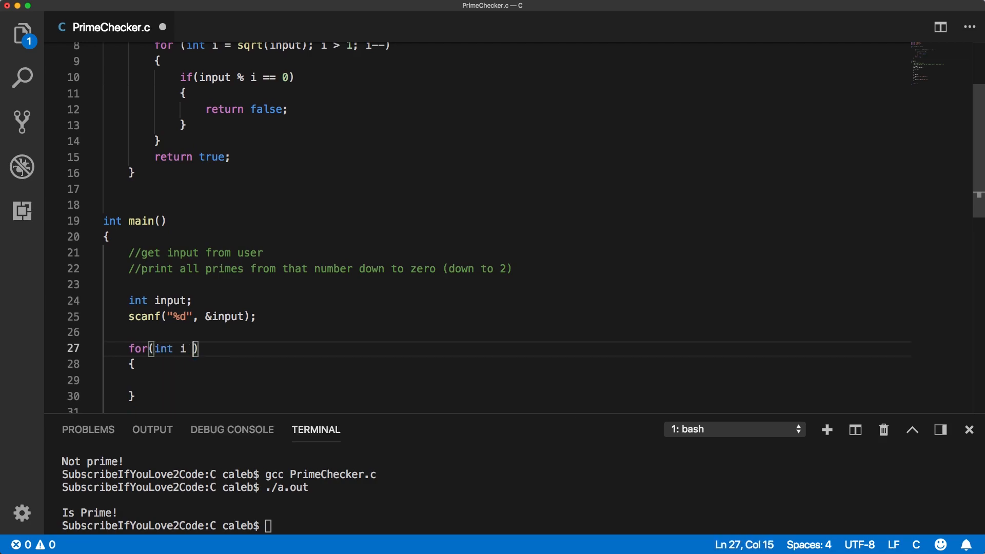
{"action": "type", "text": "="}
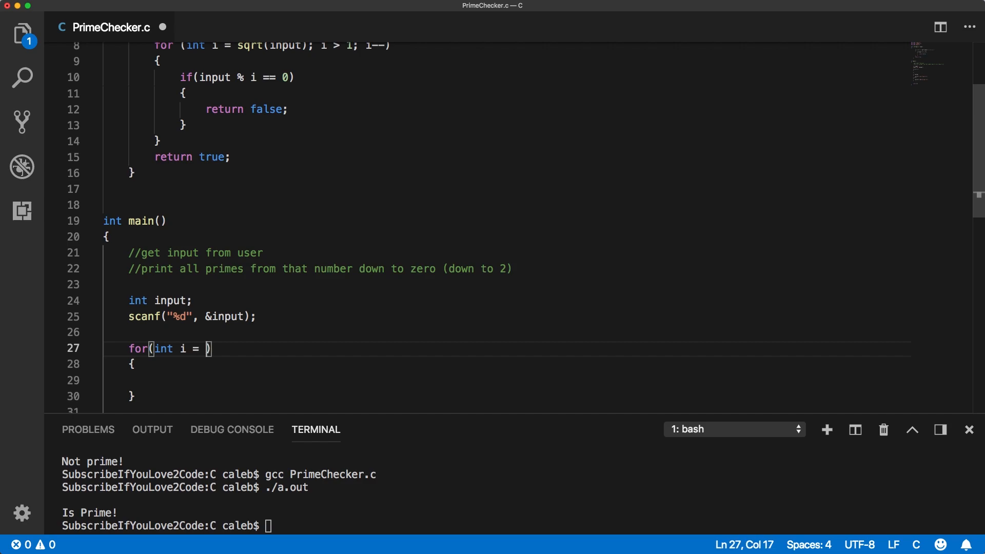
{"action": "type", "text": "input;"}
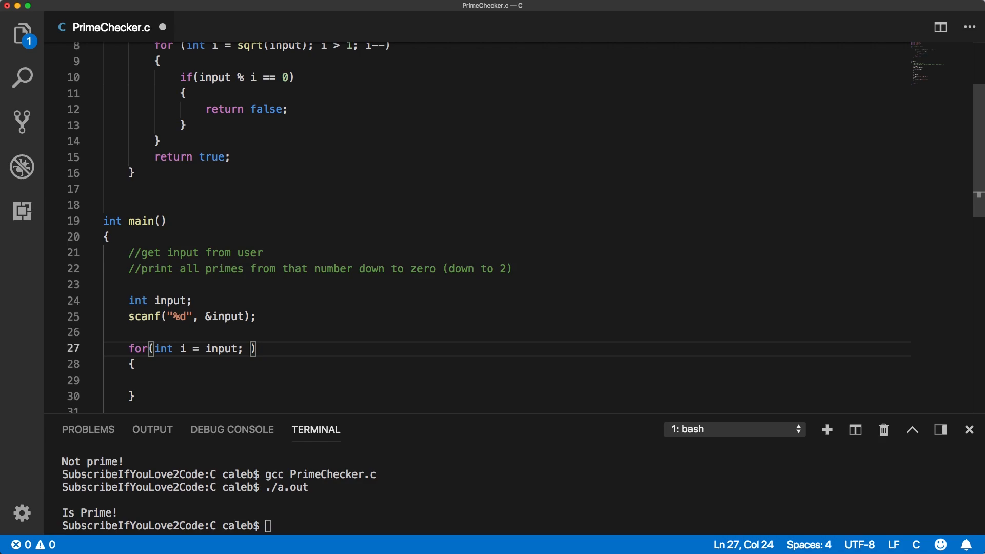
{"action": "type", "text": "i >"}
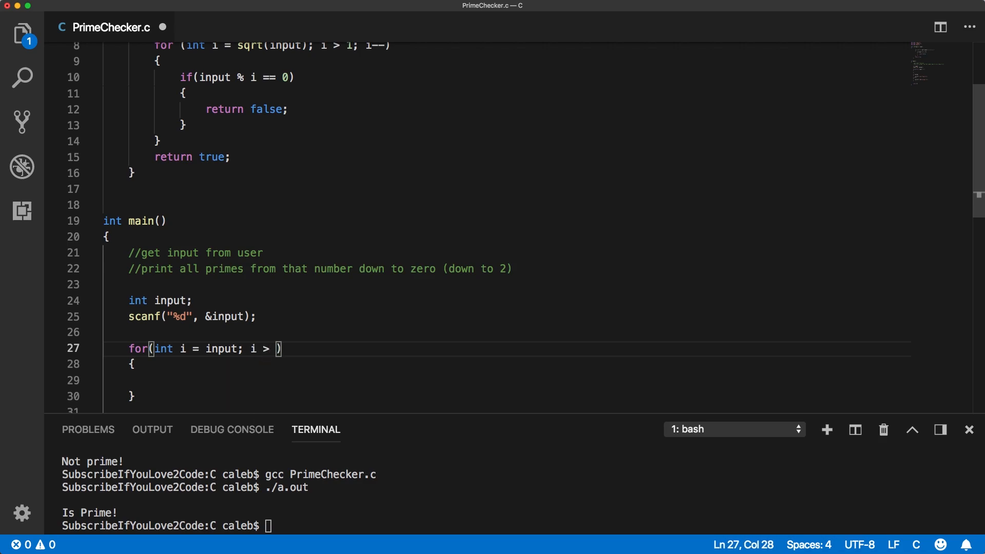
{"action": "type", "text": "1;"}
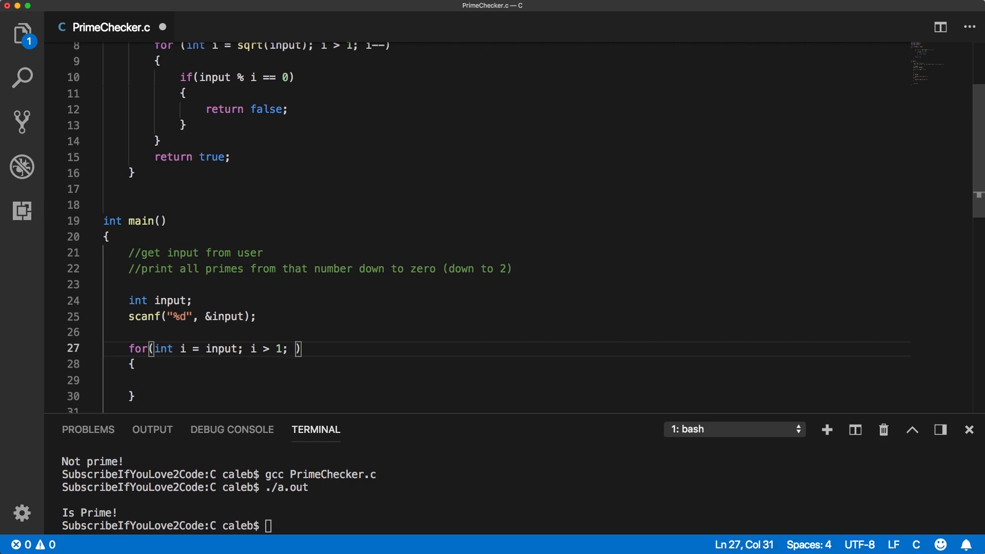
{"action": "type", "text": "i="}
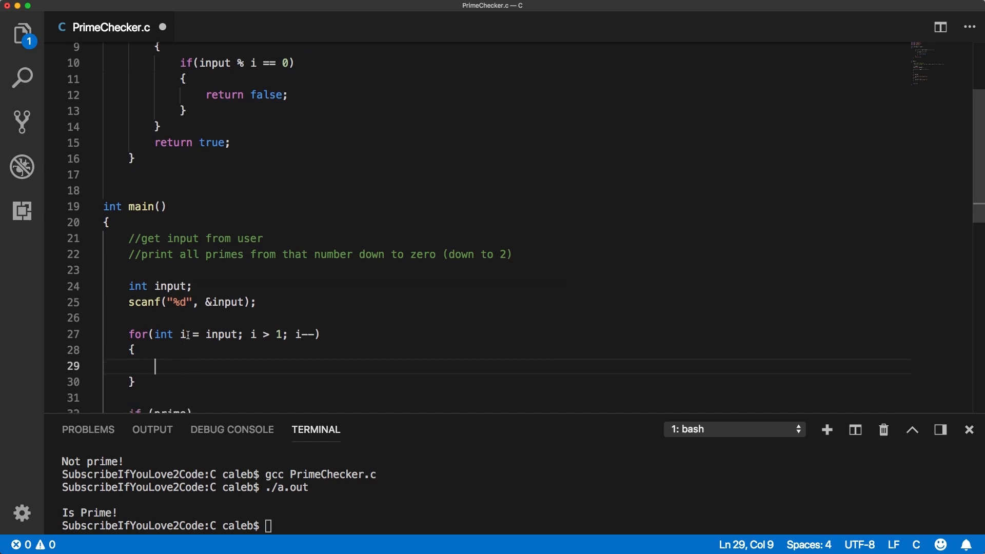
- Move the if/else prime check inside the for loop with bool prime = isPrime(i); above it
{"action": "scroll", "scroll_direction": "down", "scroll_amount": 3}
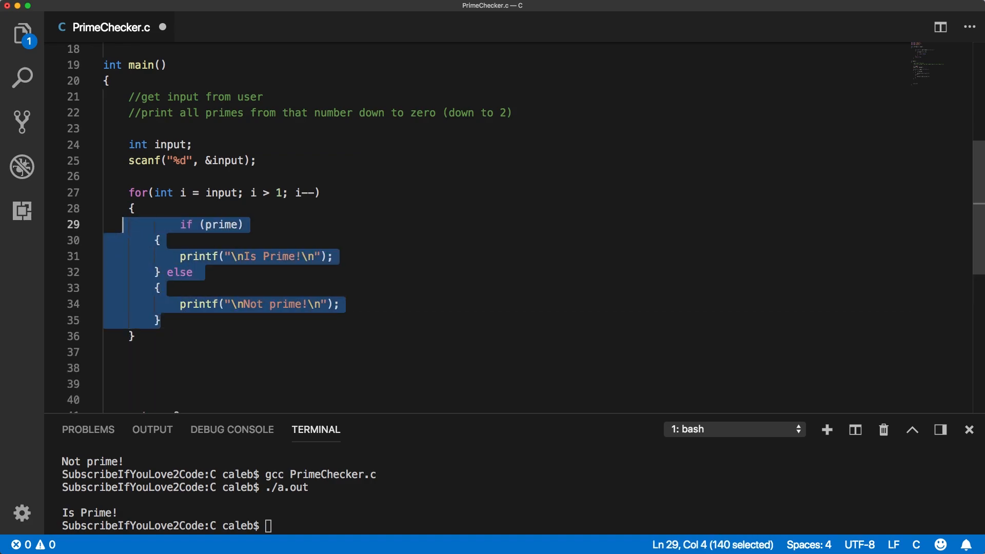
{"action": "type", "text": "bool prim"}
{"action": "left_click", "coordinate": [169, 525]}
{"action": "type", "text": "gcc PrimeChecker.c"}
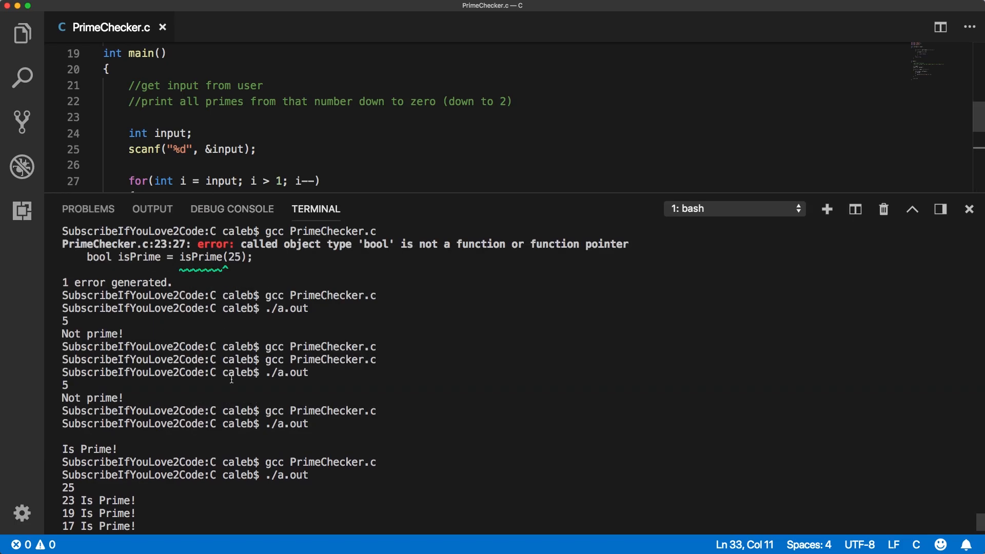
- Compile and run with input 25, listing every prime from 23 down to 2
{"action": "scroll", "scroll_direction": "down", "scroll_amount": 3}
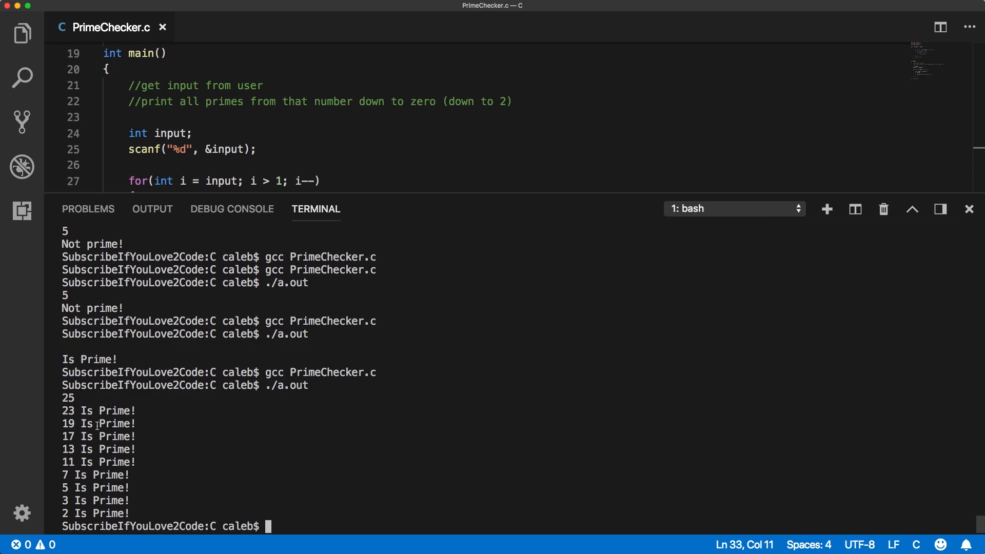
{"action": "mouse_move", "coordinate": [173, 490]}
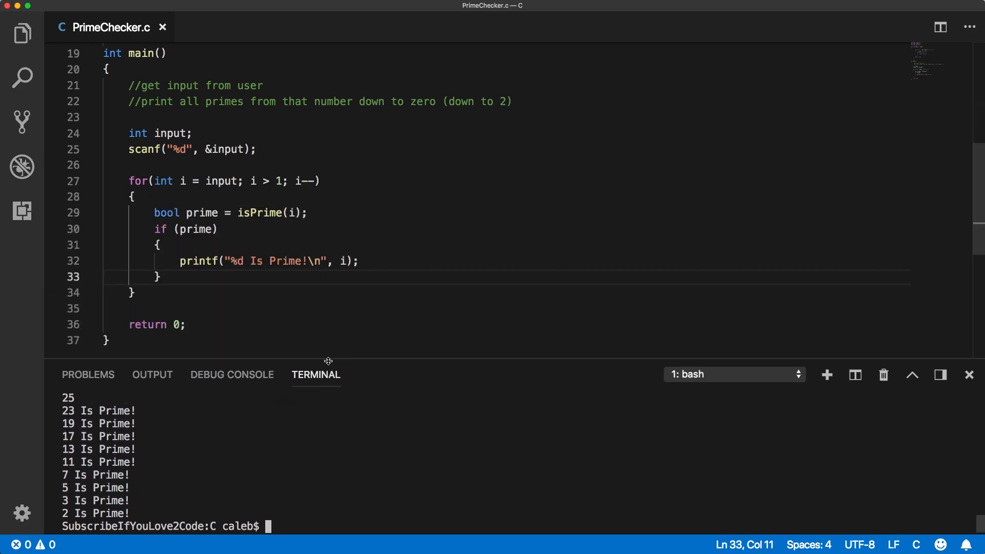
- Delete the stray closing brace after isPrime and outdent its for loop one level
{"action": "scroll", "scroll_direction": "up", "scroll_amount": 3}
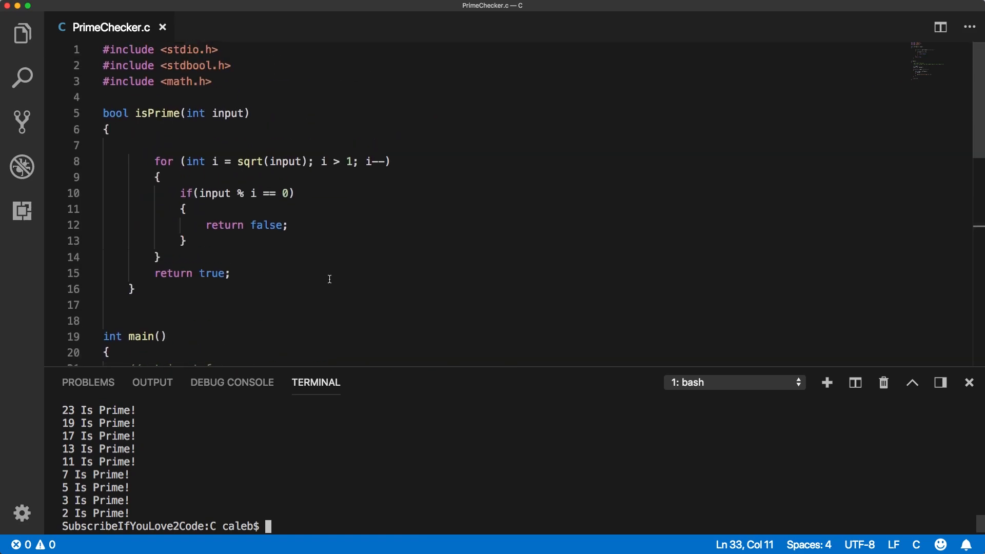
{"action": "mouse_move", "coordinate": [132, 258]}
{"action": "type", "text": "}"}
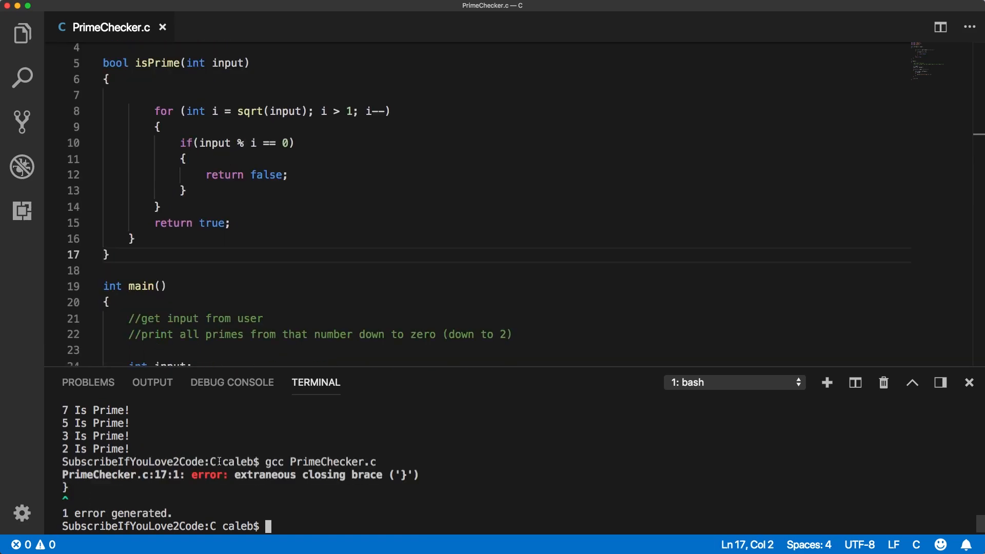
{"action": "key", "text": "Backspace"}
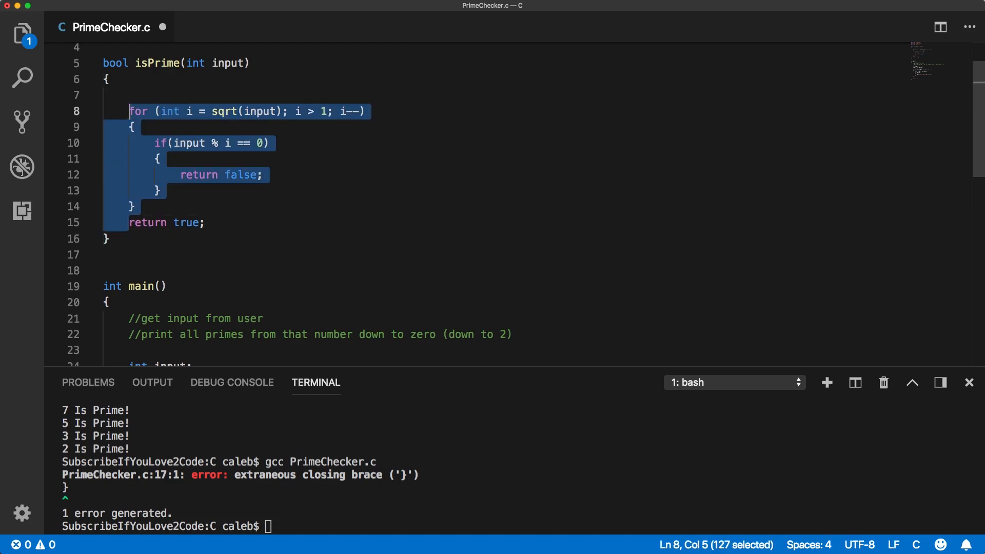
{"action": "left_click", "coordinate": [131, 179]}
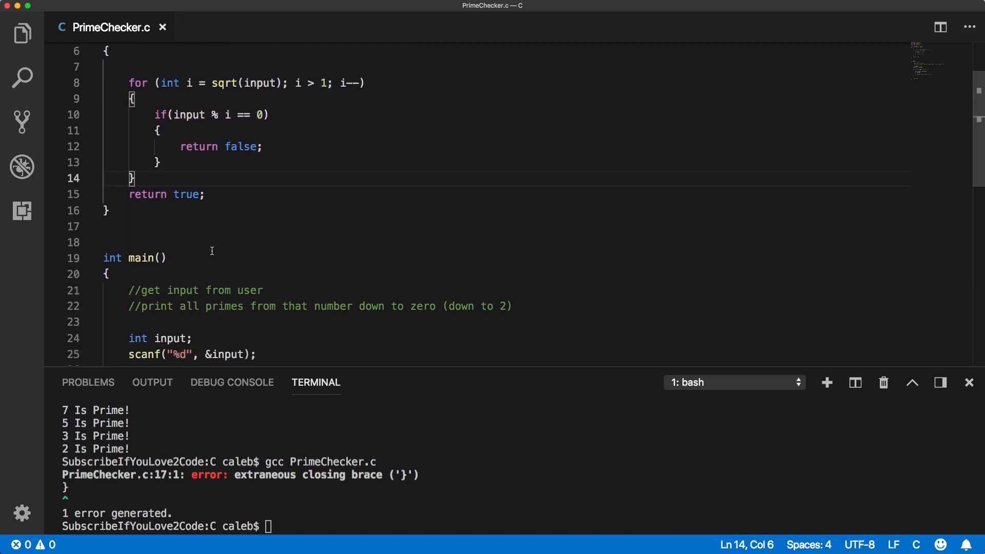
{"action": "scroll", "scroll_direction": "up", "scroll_amount": 3}
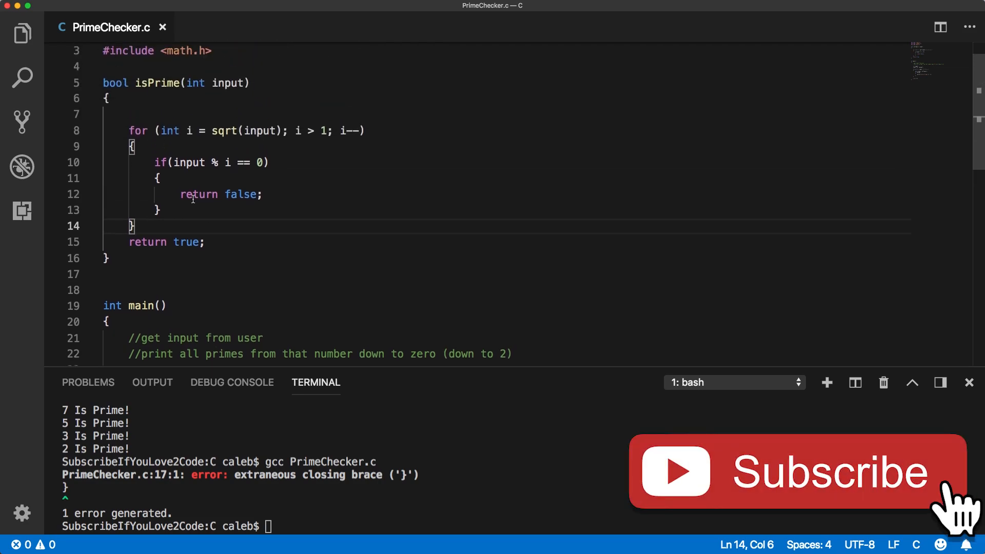
{"action": "scroll", "scroll_direction": "down", "scroll_amount": 3}
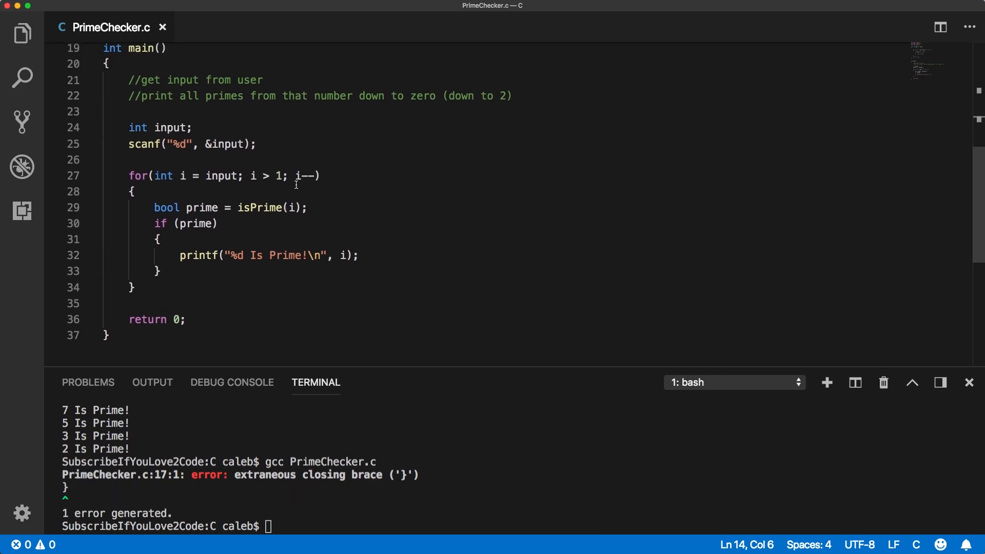
{"action": "scroll", "scroll_direction": "up", "scroll_amount": 3}
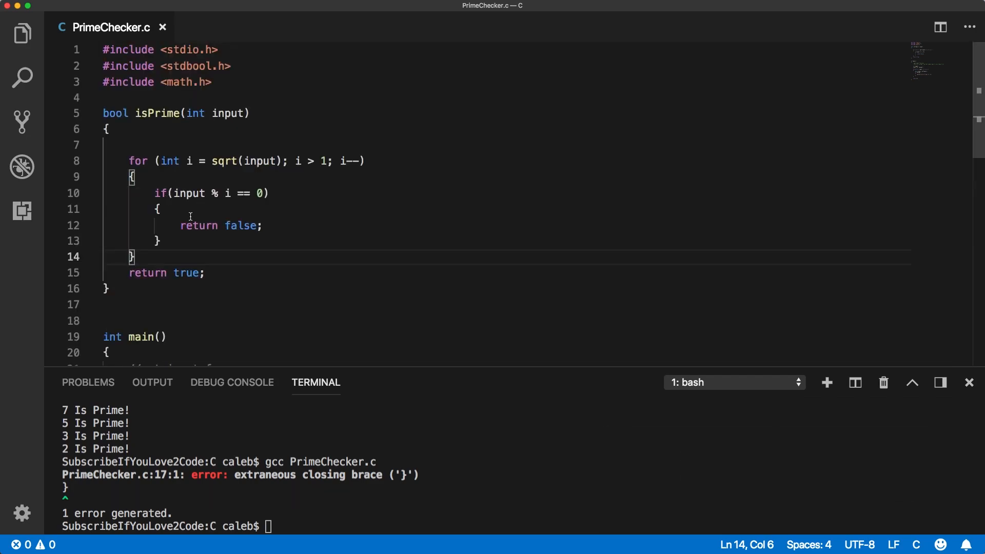
{"action": "scroll", "scroll_direction": "down", "scroll_amount": 3}
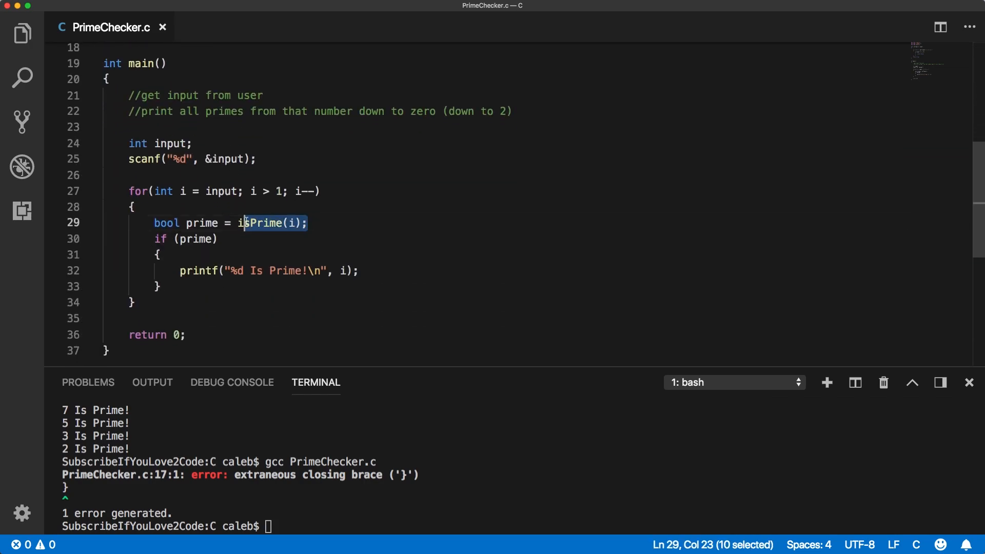
{"action": "left_click", "coordinate": [238, 223]}
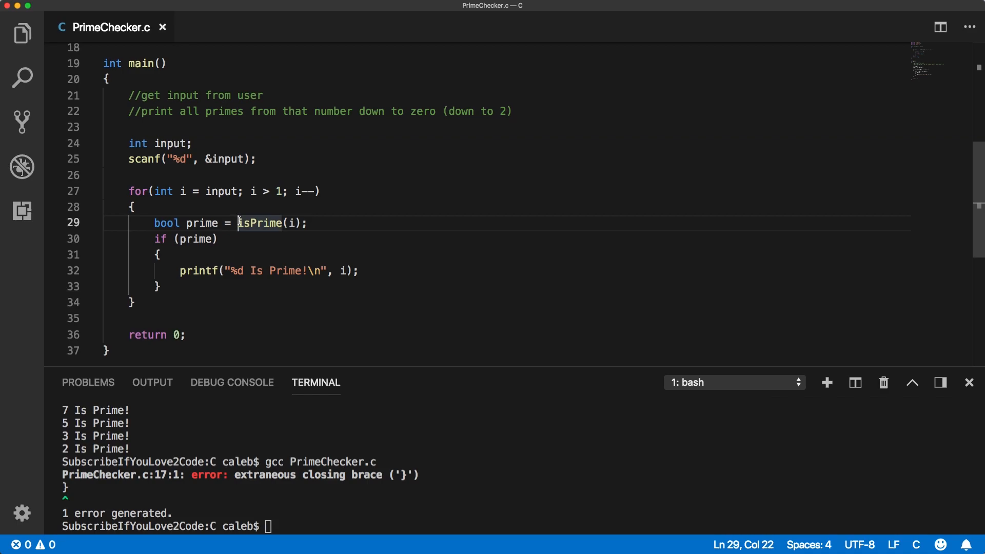
{"action": "mouse_move", "coordinate": [425, 167]}
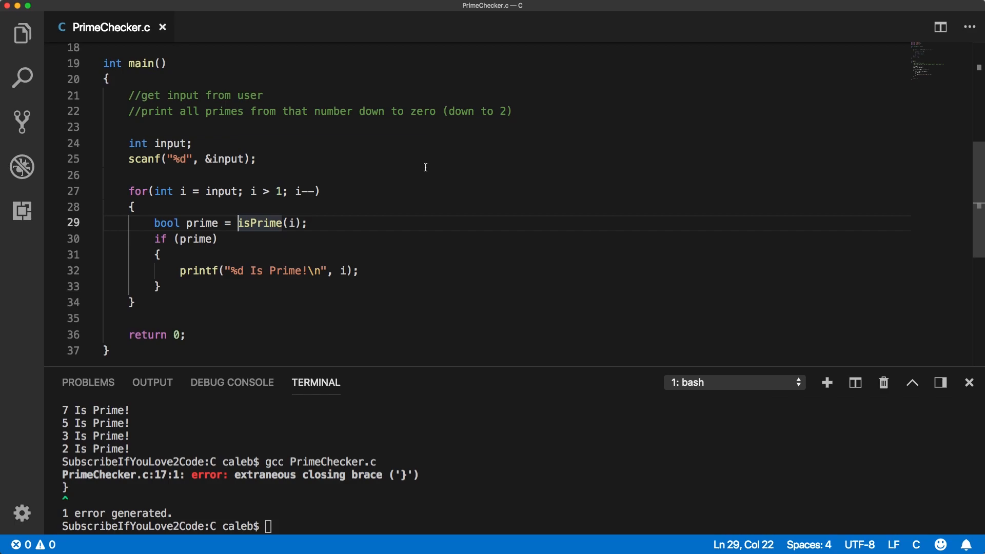
{"action": "mouse_move", "coordinate": [690, 163]}
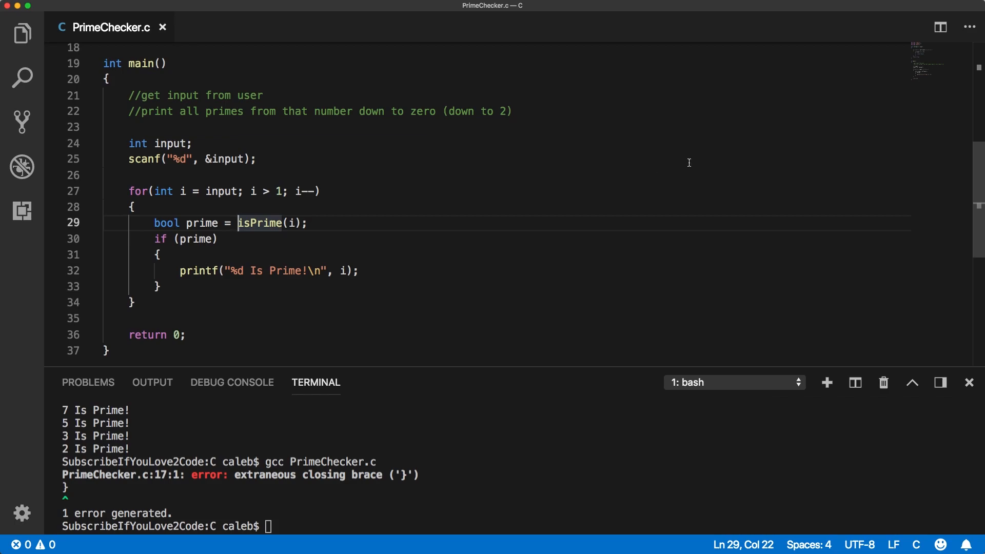